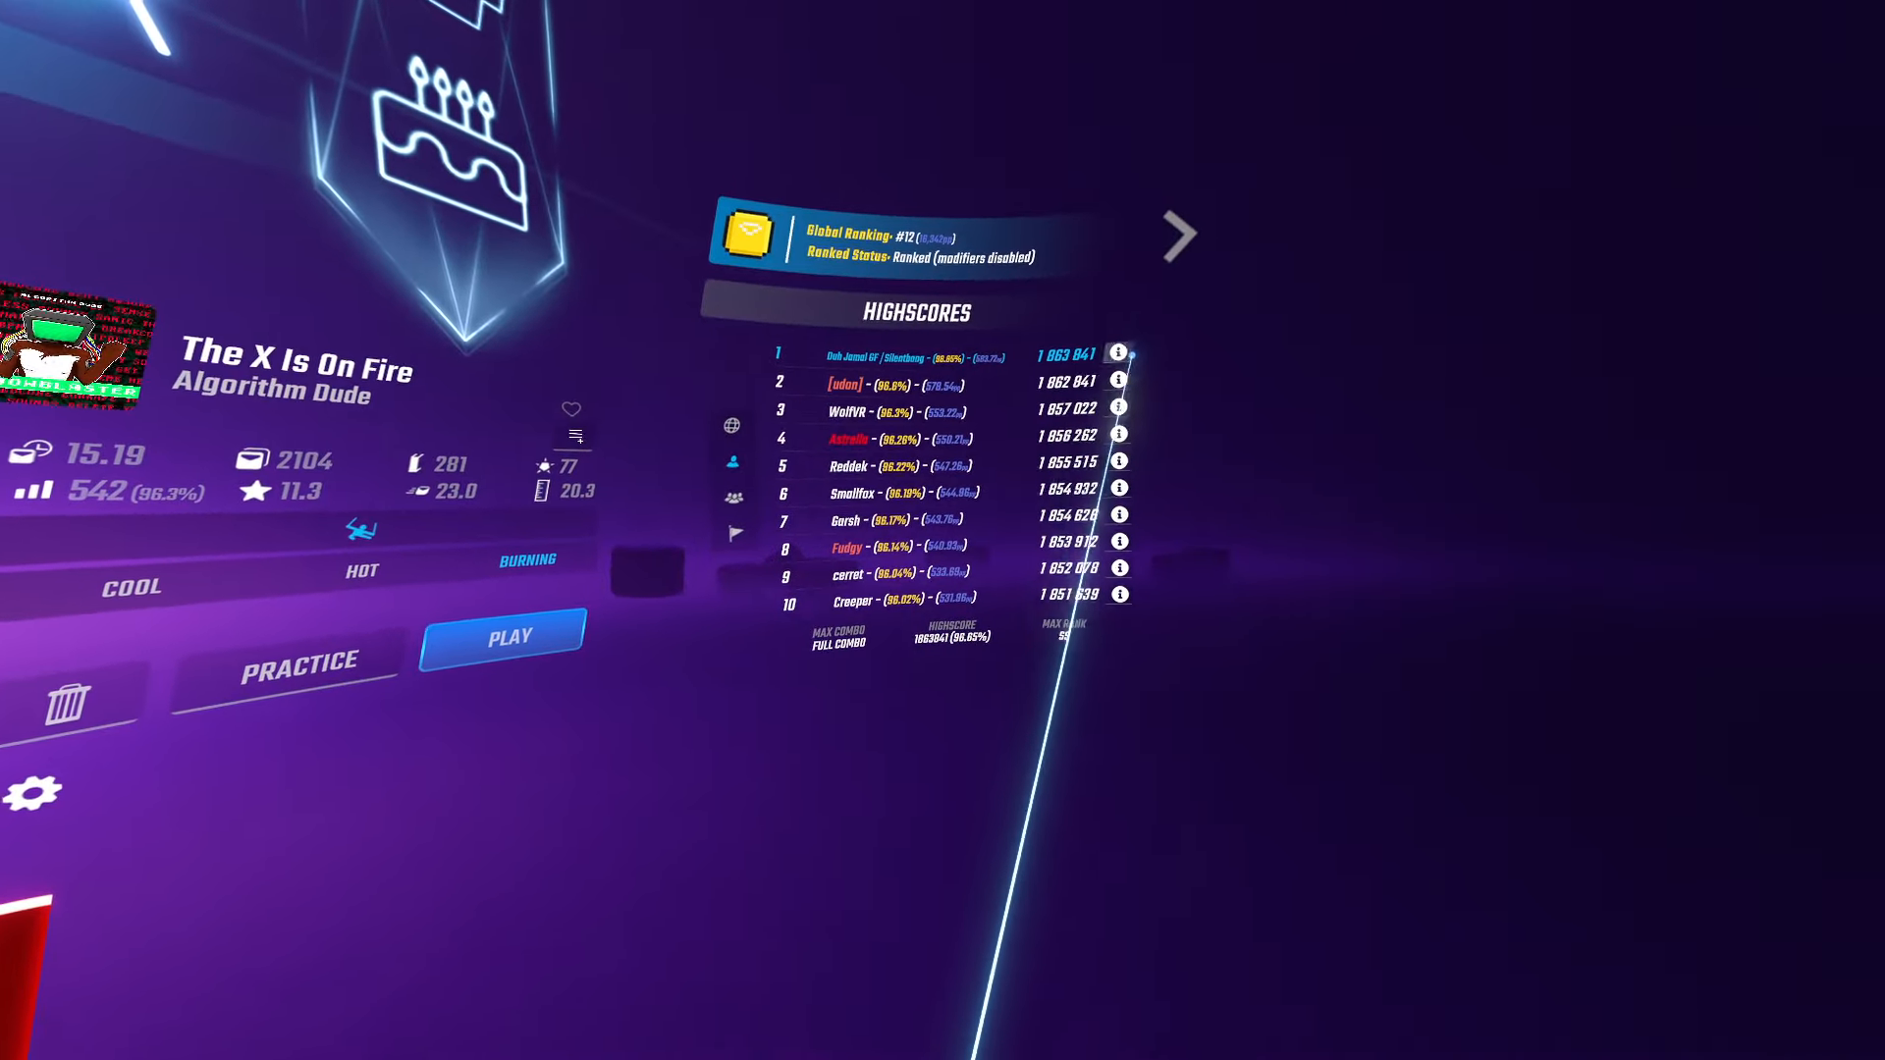
{"action": "left_click", "coordinate": [1119, 353]}
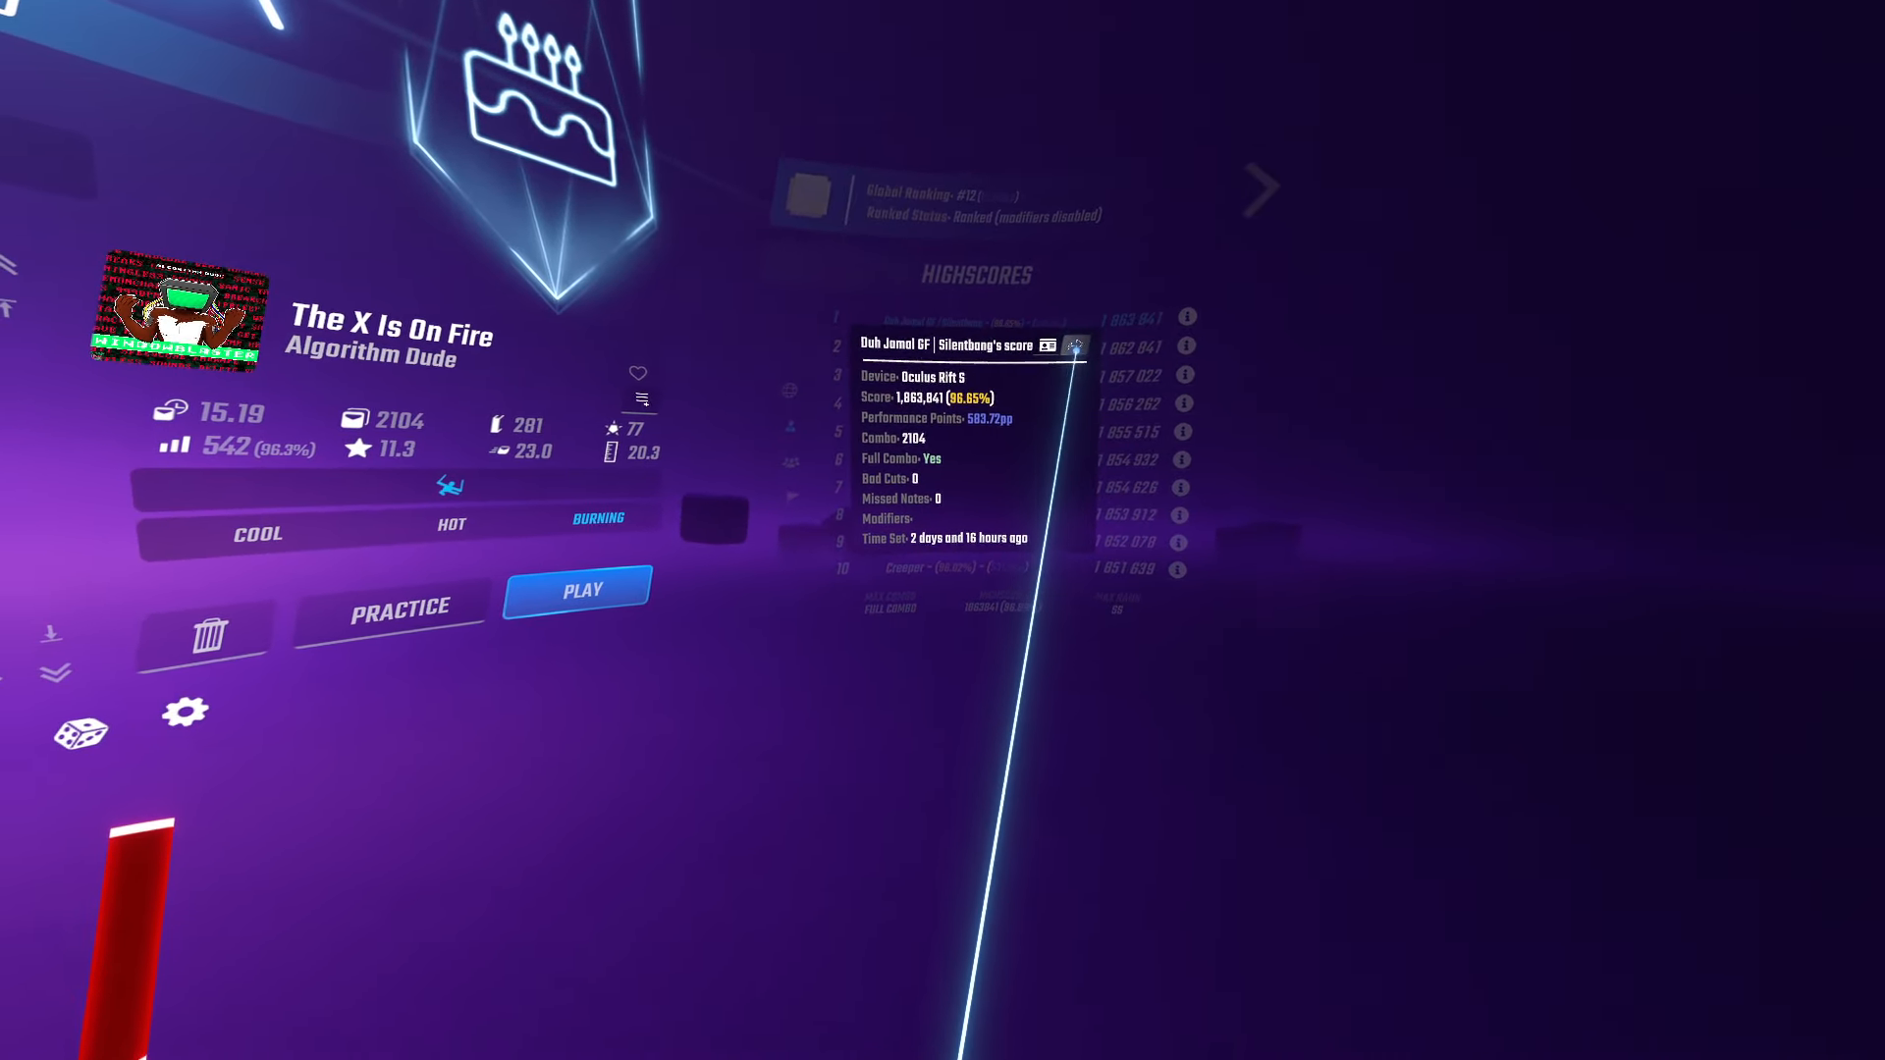
{"action": "left_click", "coordinate": [1073, 345]}
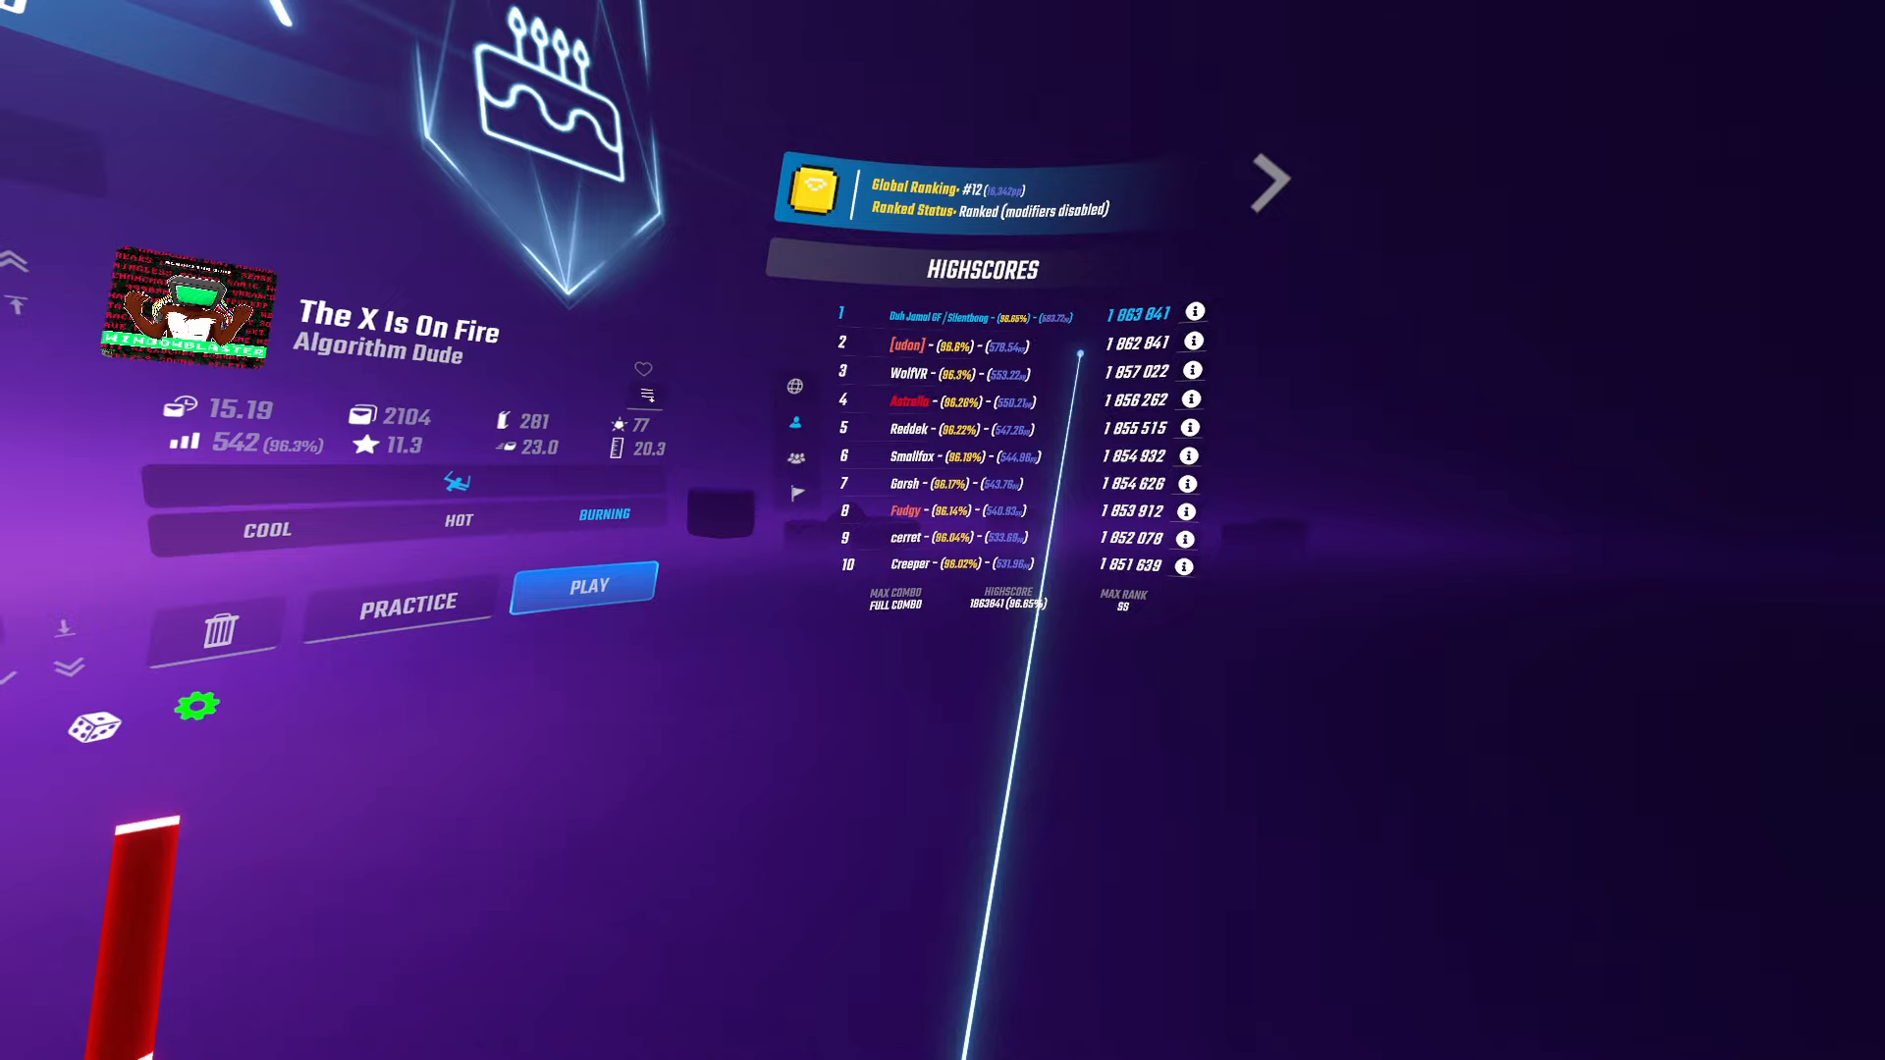
{"action": "left_click", "coordinate": [585, 588]}
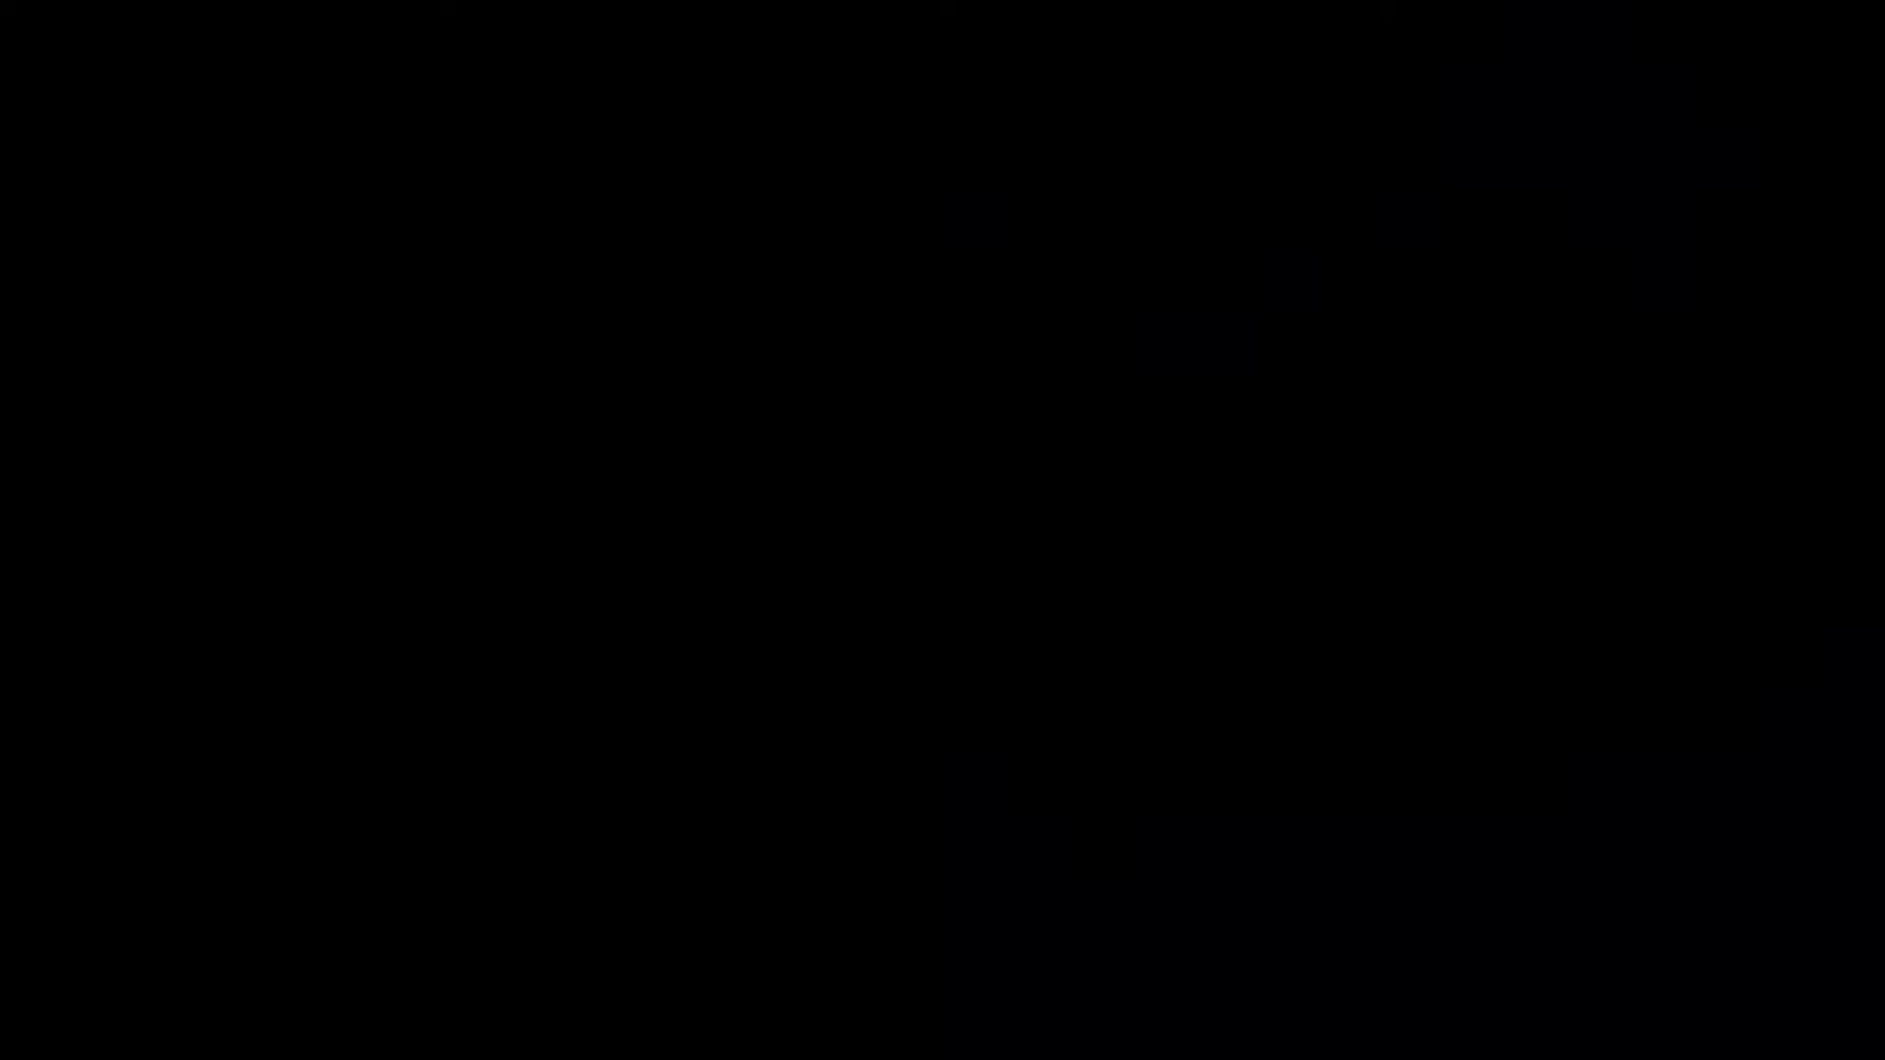